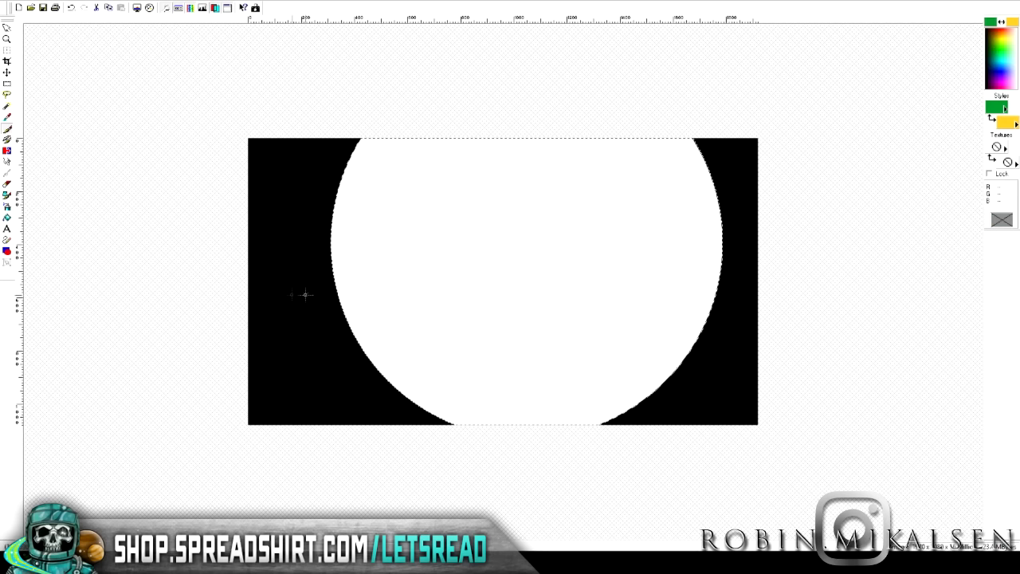
Sketch a rough green loop for the left alien head over the circle's left edge
drag(354, 283, 413, 253)
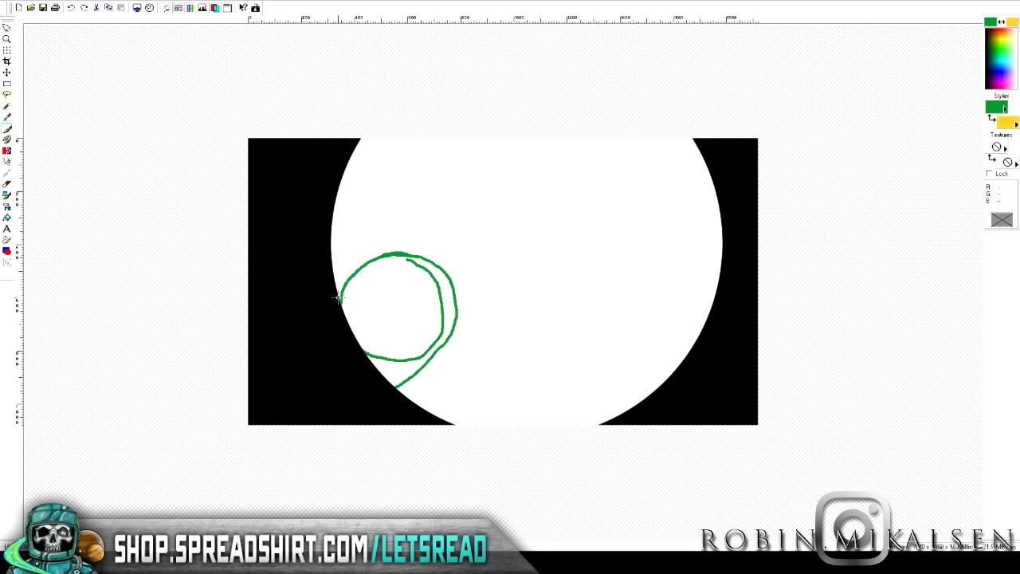
drag(646, 206, 599, 303)
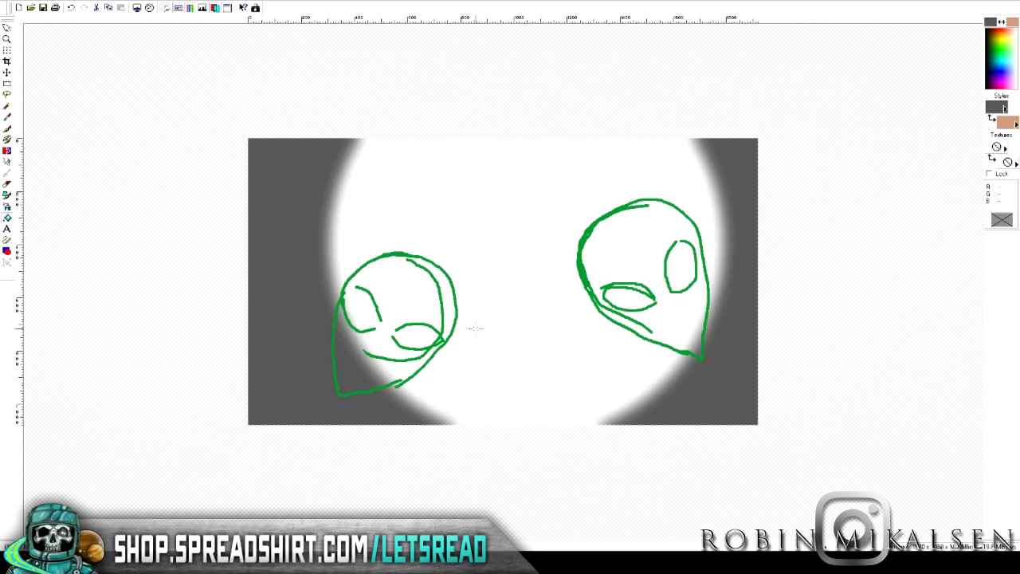
mouse_move(567, 335)
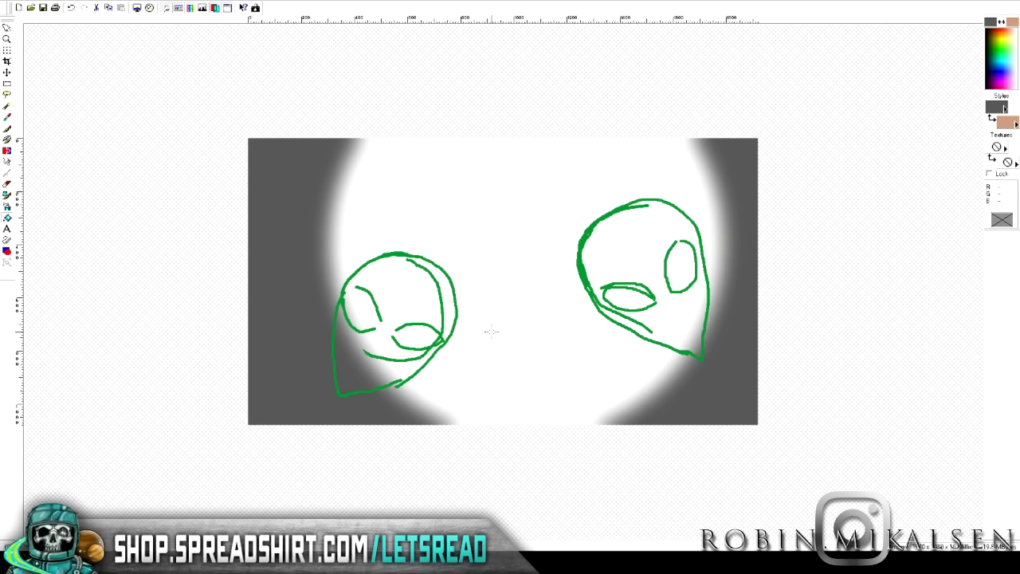
mouse_move(557, 359)
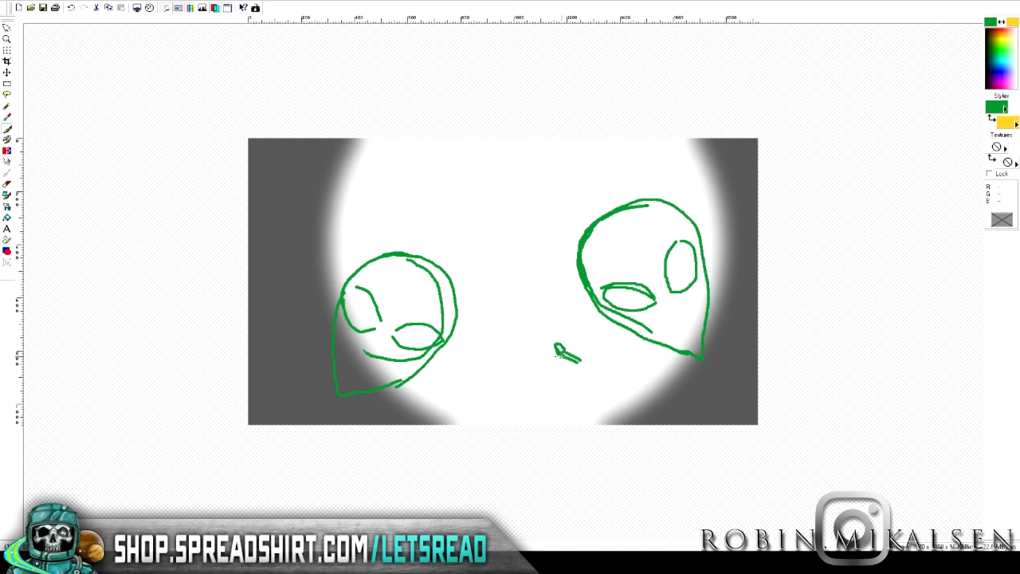
Draw a short green stroke between the heads and undo it
drag(558, 350, 597, 366)
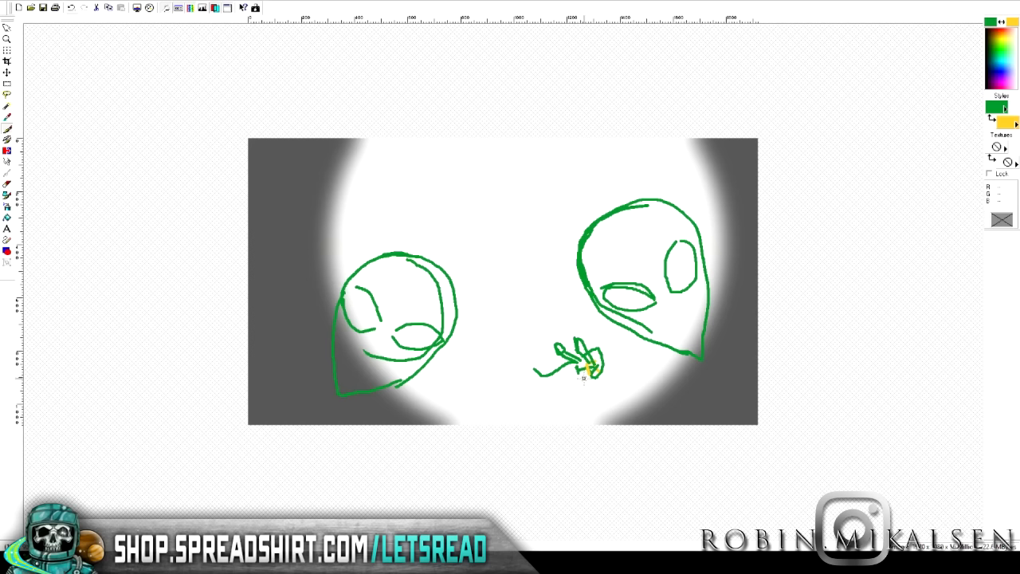
click(70, 8)
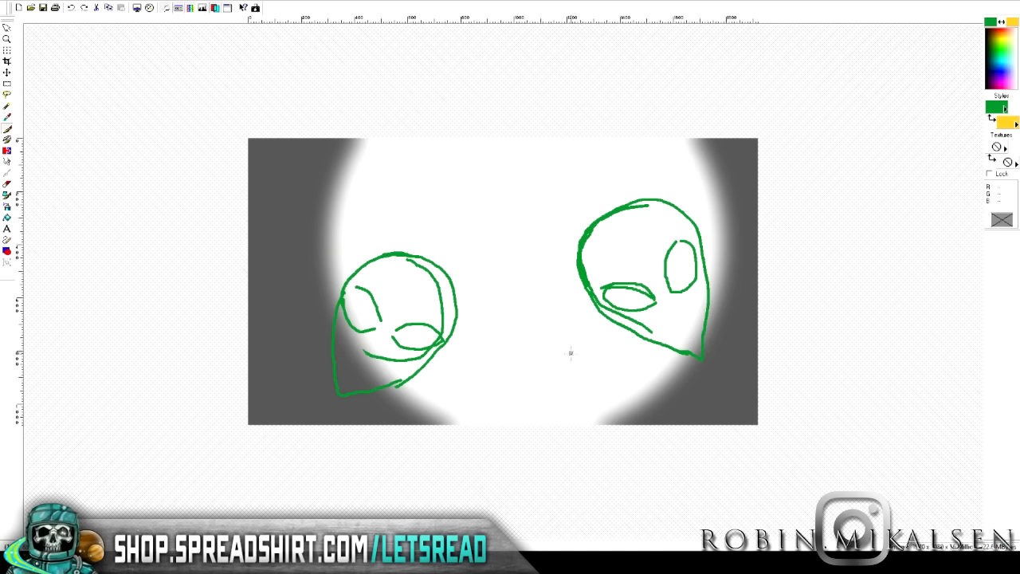
Build a small green scribble between the heads, then remove it, leaving a tiny mark
drag(558, 364, 586, 357)
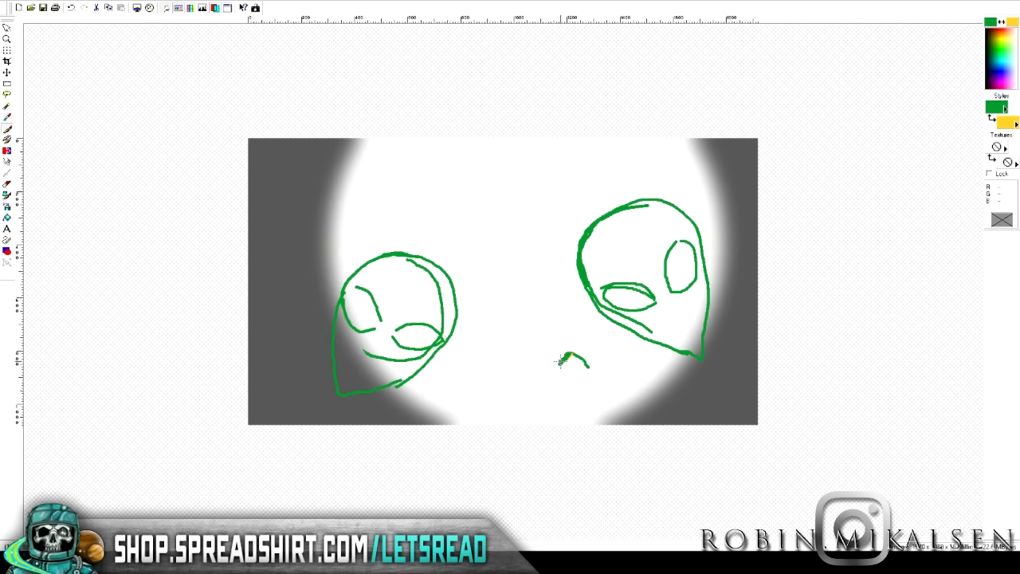
drag(561, 363, 592, 382)
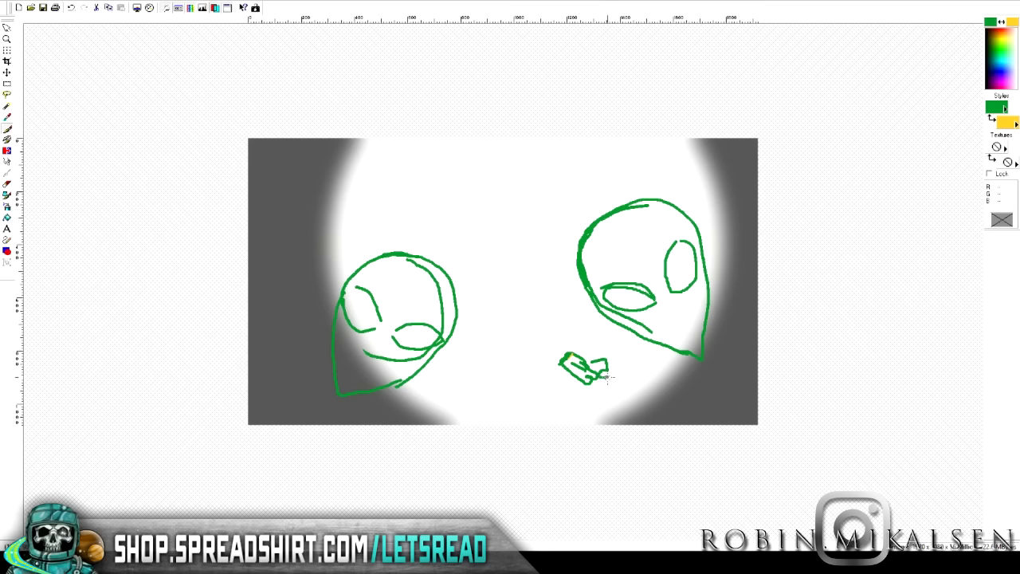
drag(574, 370, 597, 367)
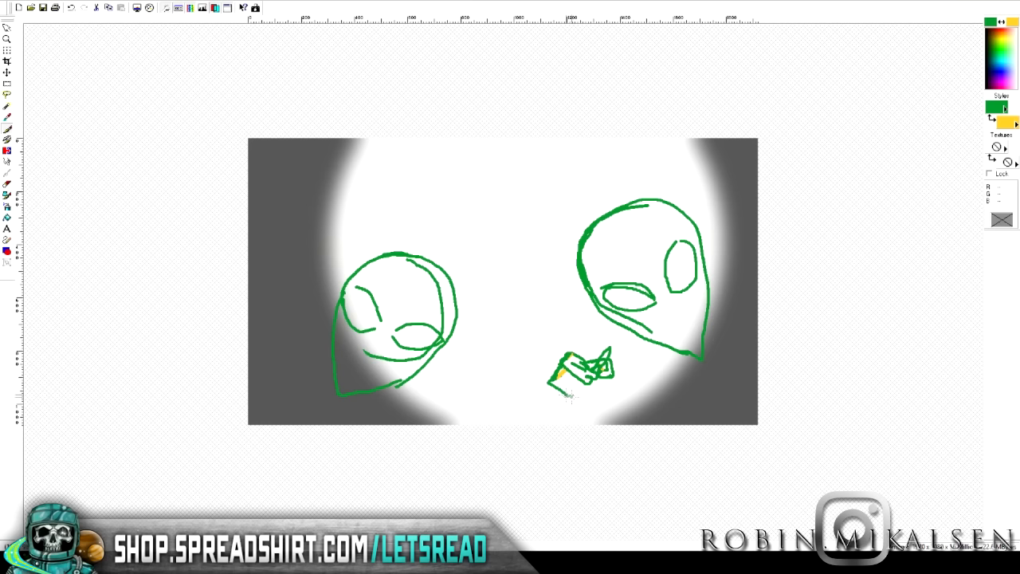
click(72, 8)
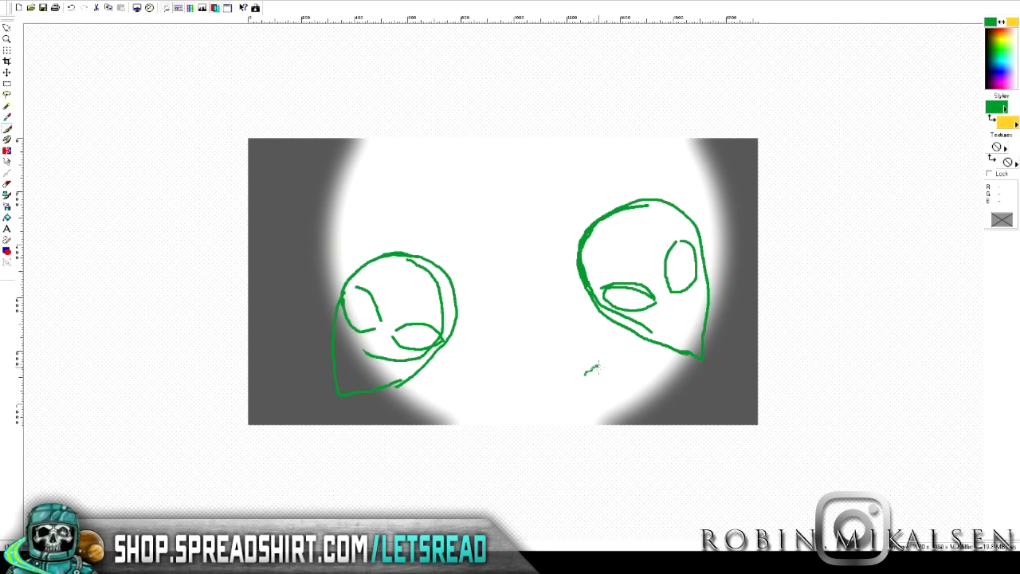
Sketch a small green scribbled figure just below the right alien head
drag(588, 368, 604, 387)
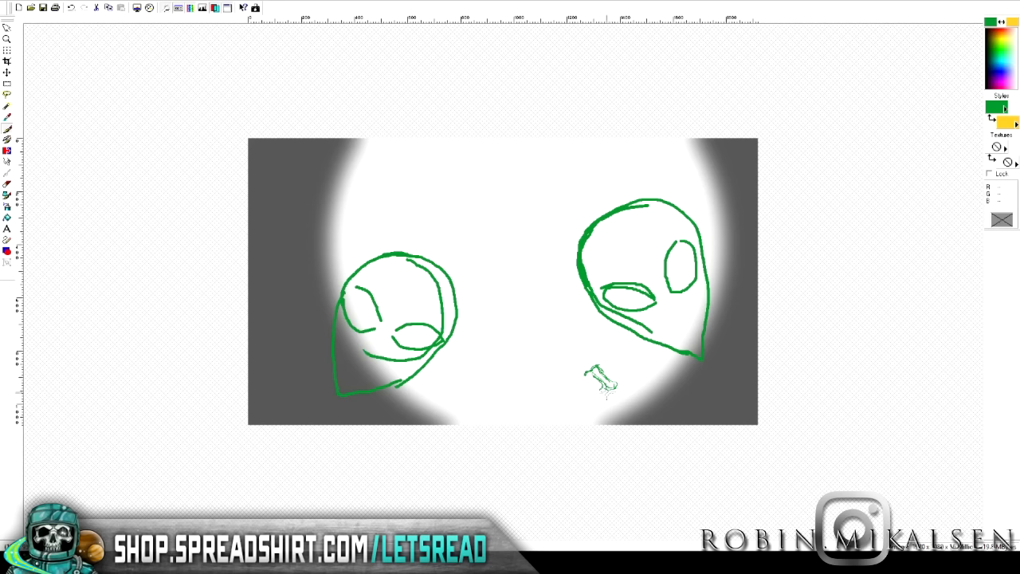
drag(593, 374, 629, 387)
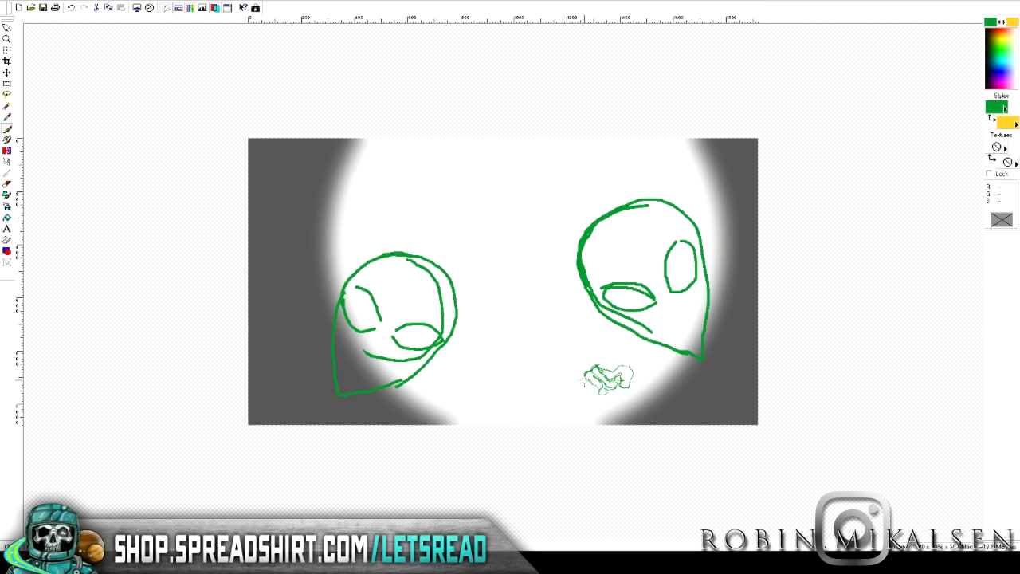
drag(608, 379, 593, 402)
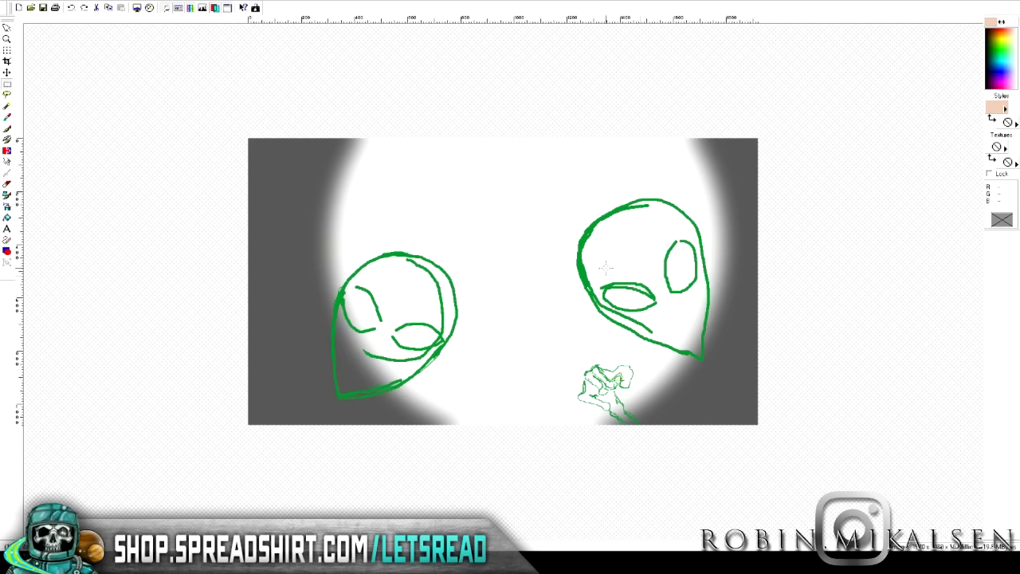
mouse_move(815, 290)
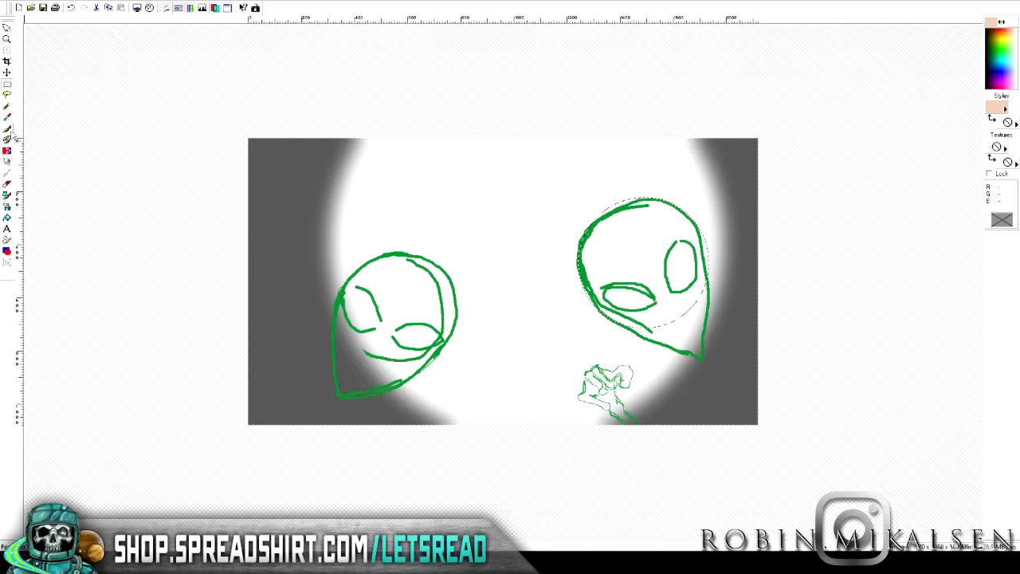
Pick a dark muted green and fill the left head as a solid silhouette
click(641, 263)
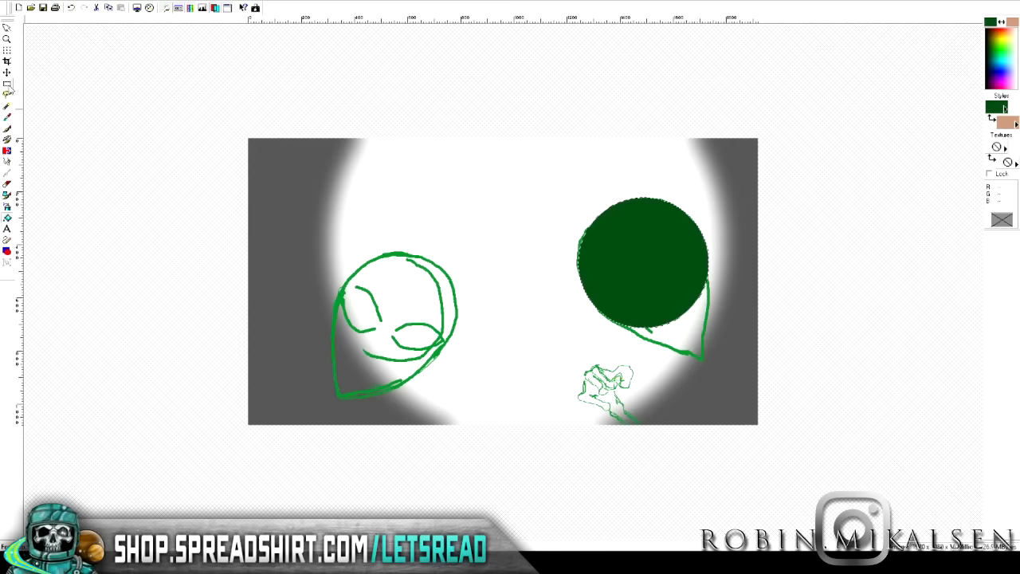
click(395, 311)
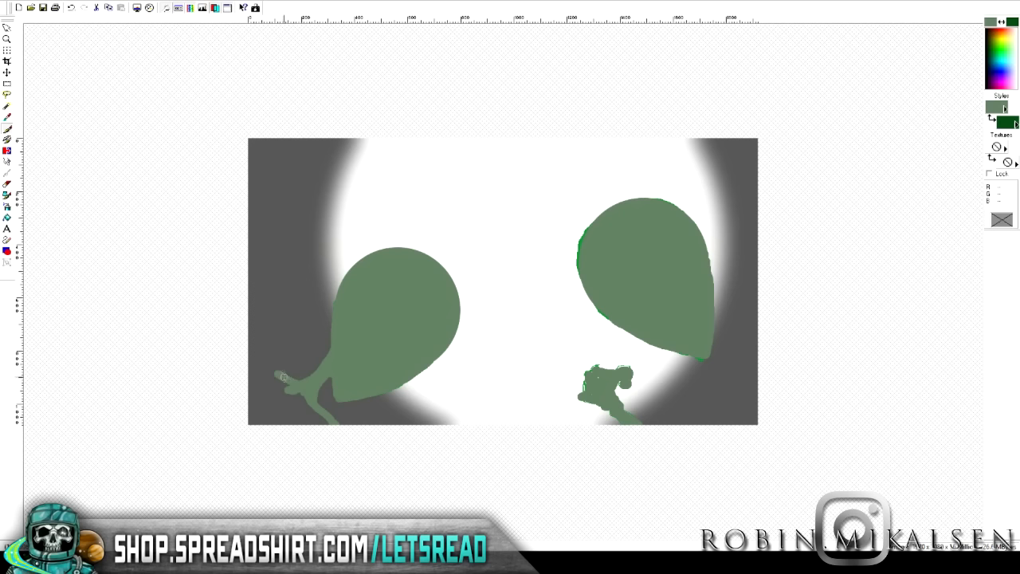
Paint the left alien's shoulder in green down toward the bottom edge
drag(284, 376, 251, 420)
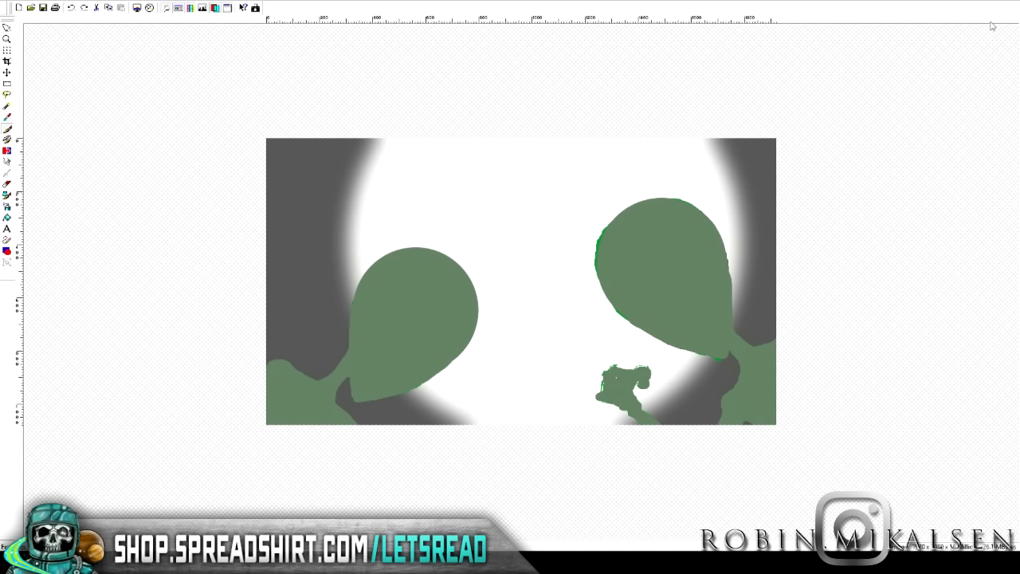
mouse_move(980, 118)
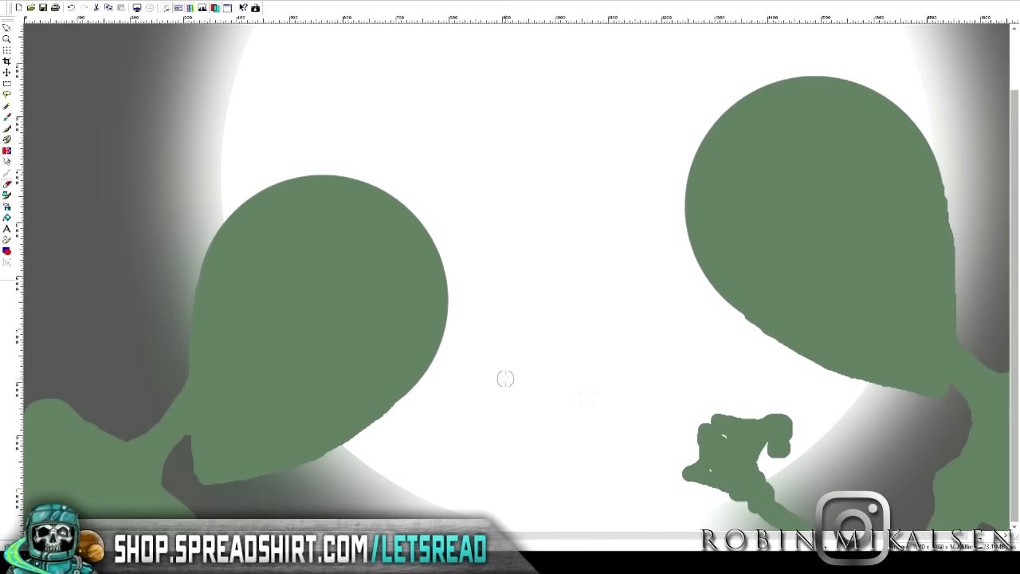
mouse_move(975, 108)
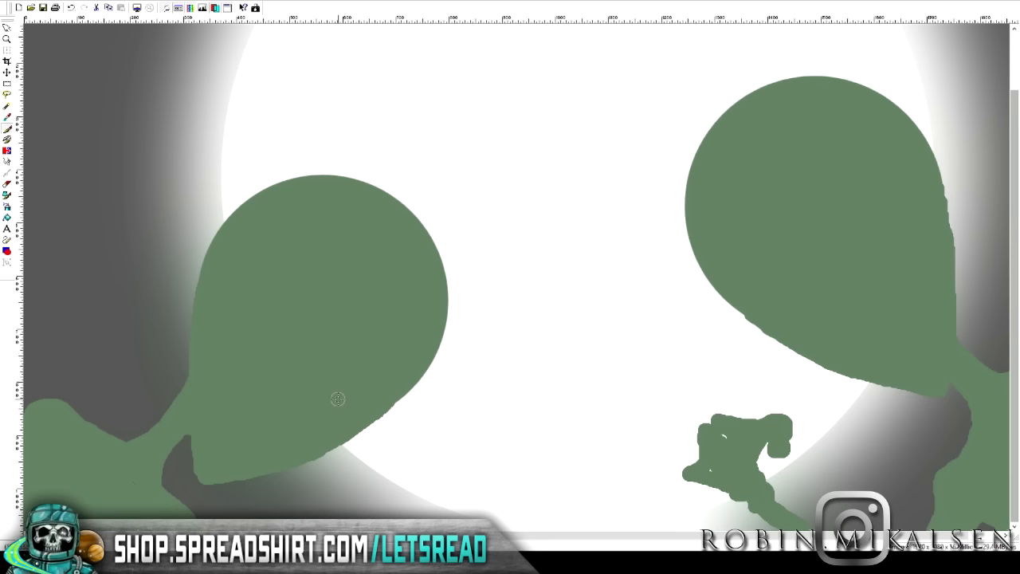
Paint a black almond-shaped eye across the left alien's head
drag(341, 395, 399, 407)
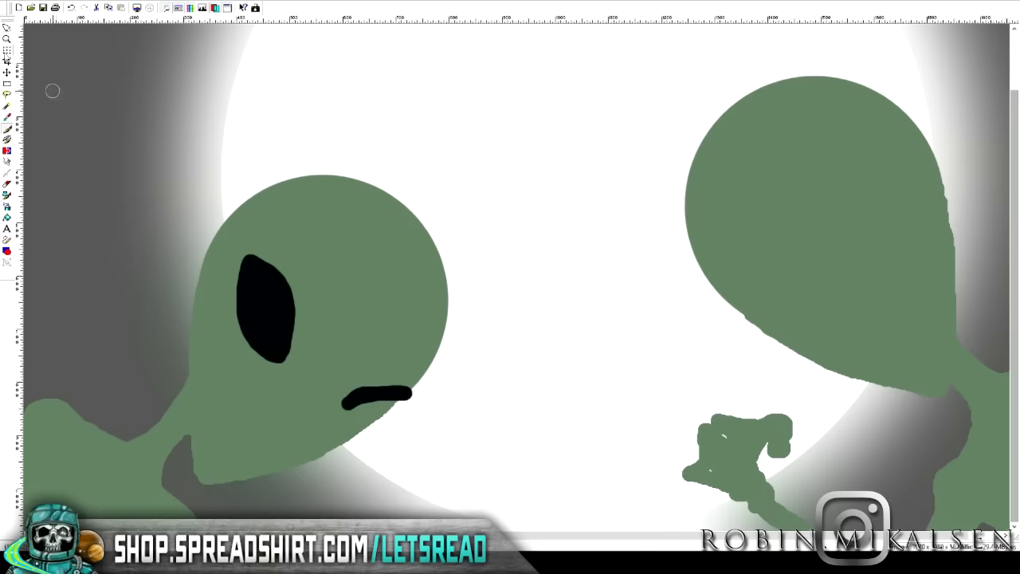
Outline a second black shape below the first eye and fill it solid
drag(366, 390, 380, 422)
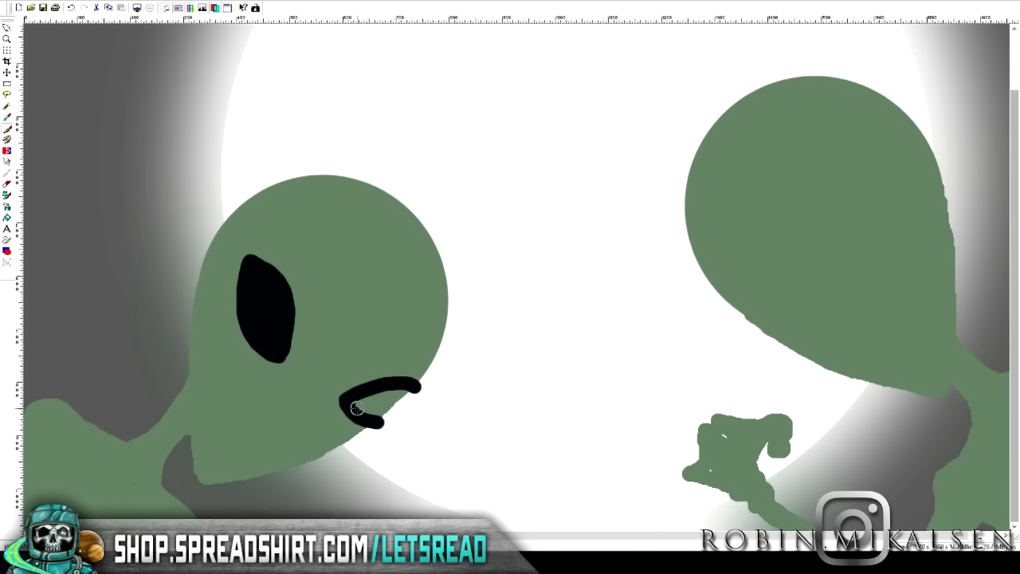
drag(375, 399, 381, 431)
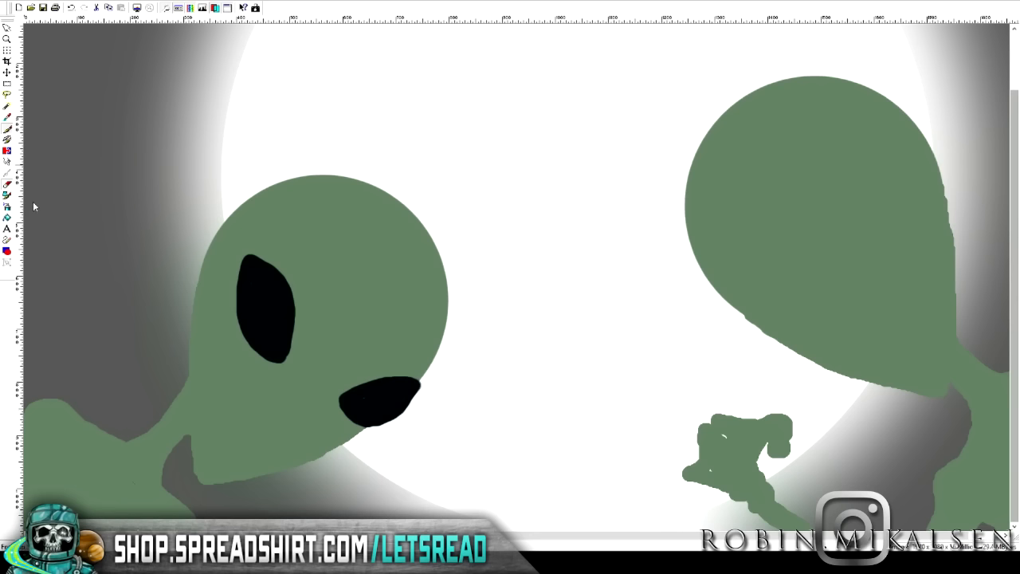
mouse_move(426, 395)
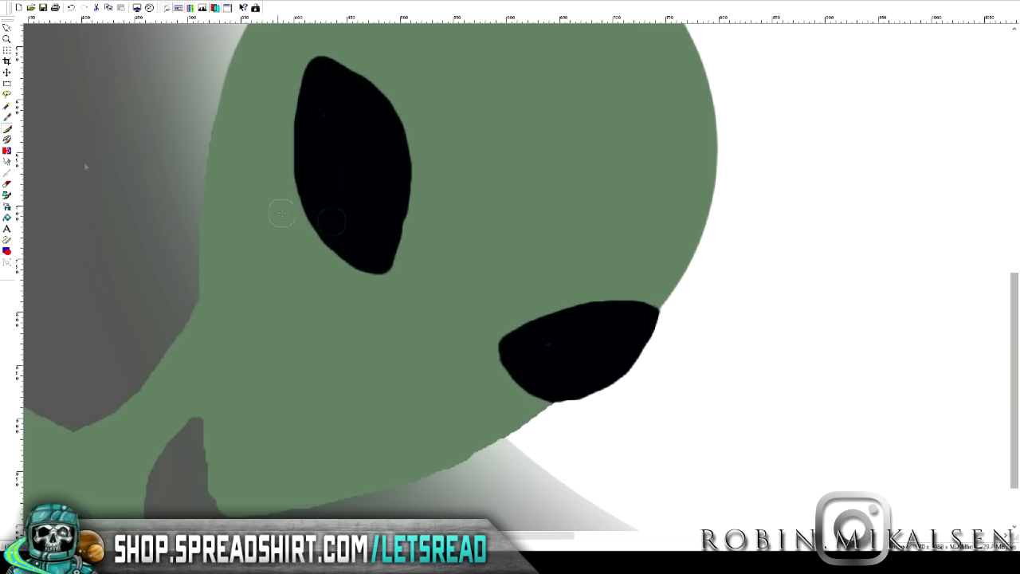
mouse_move(445, 353)
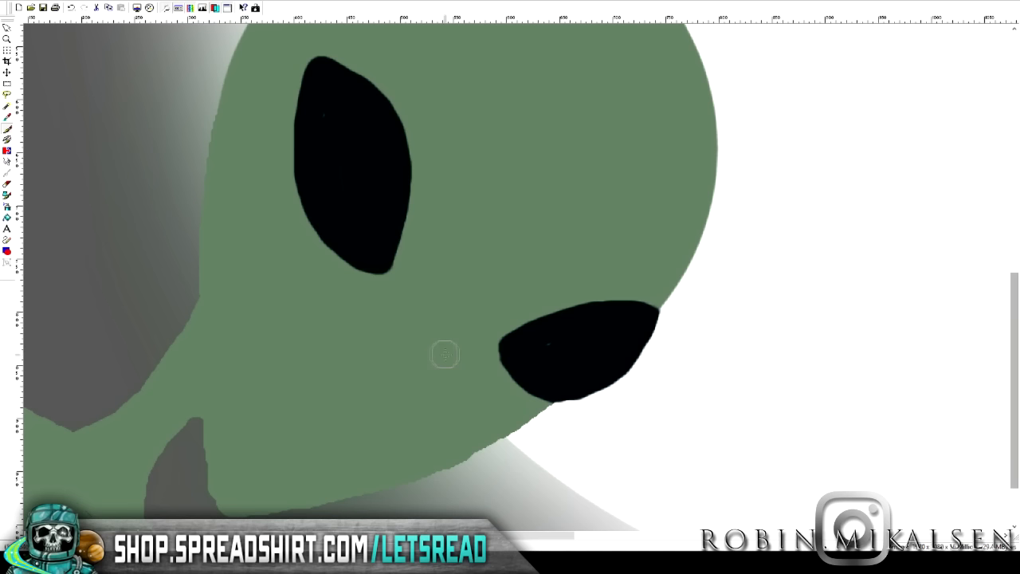
mouse_move(342, 40)
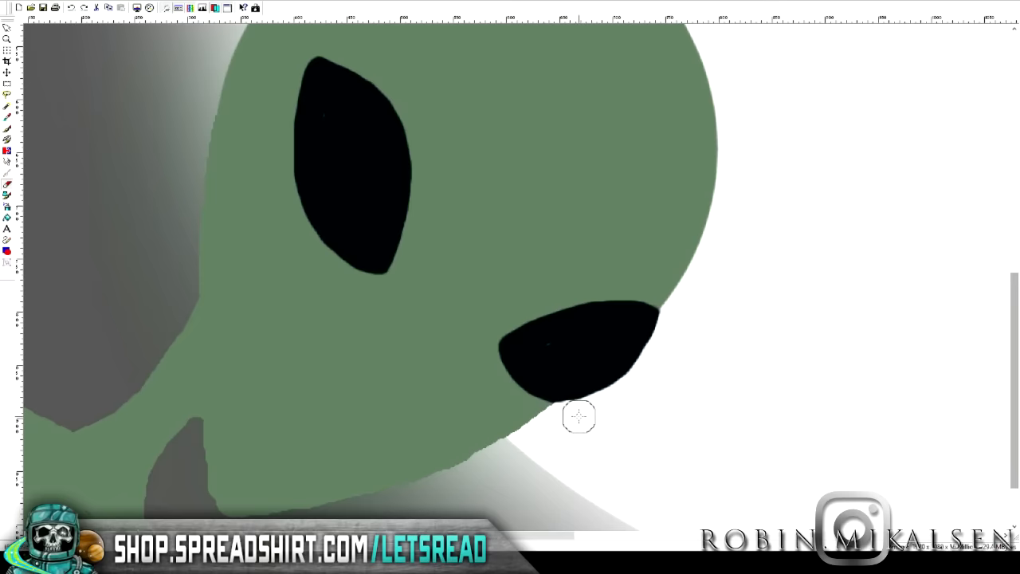
mouse_move(656, 363)
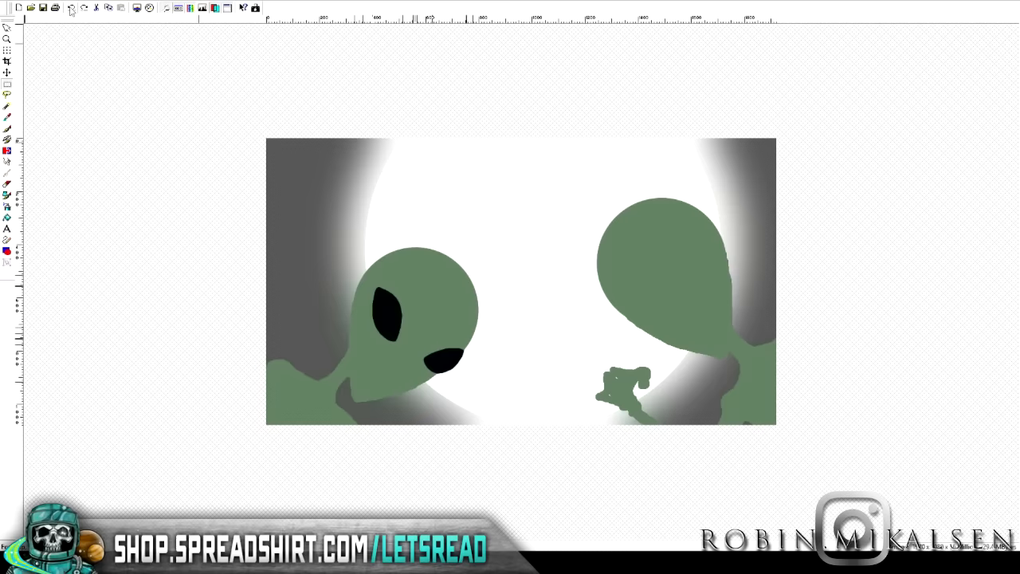
Zoom into the right alien and nudge an eye shape into position
scroll(up, 3)
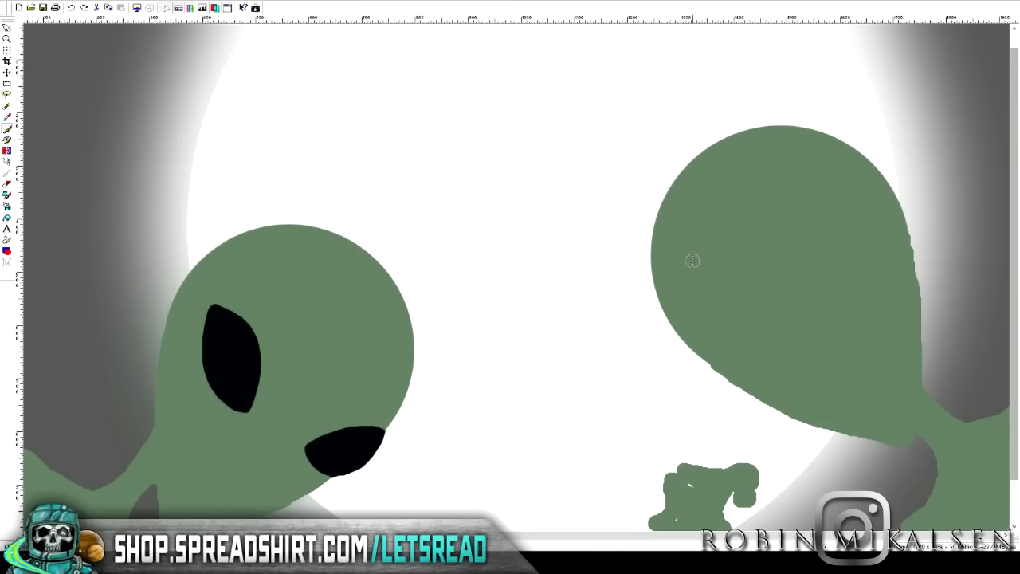
mouse_move(828, 266)
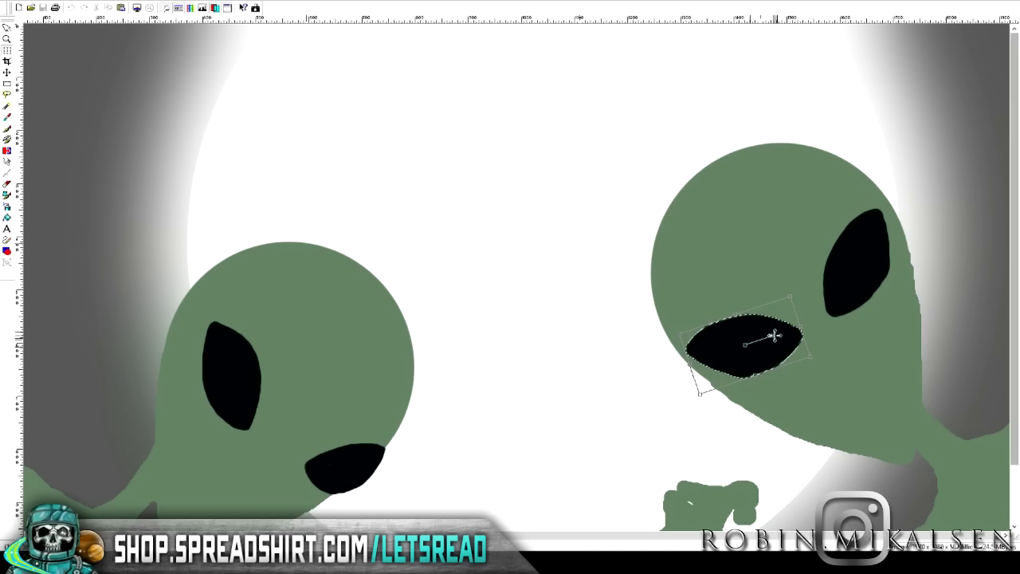
drag(773, 335, 765, 343)
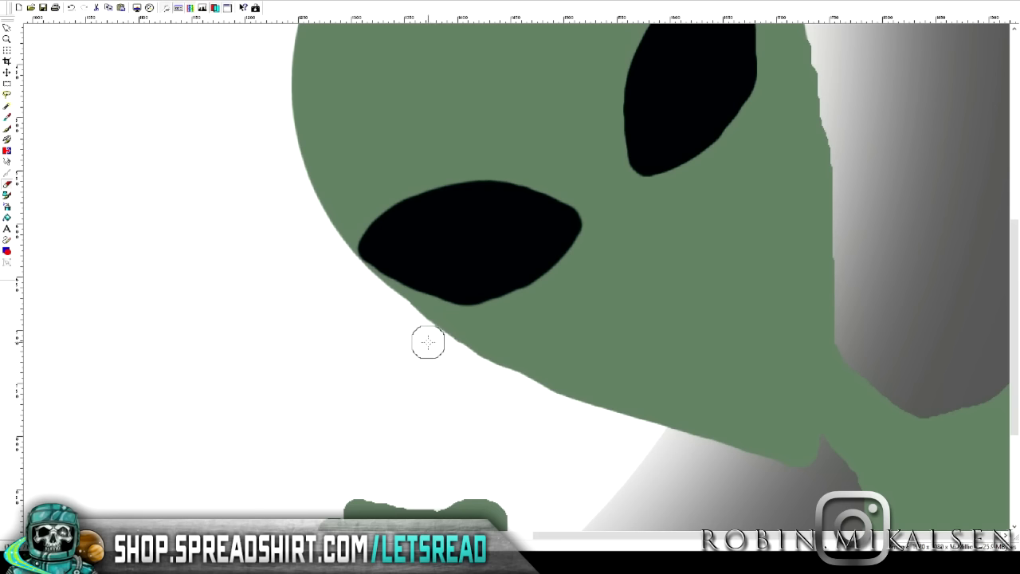
mouse_move(513, 387)
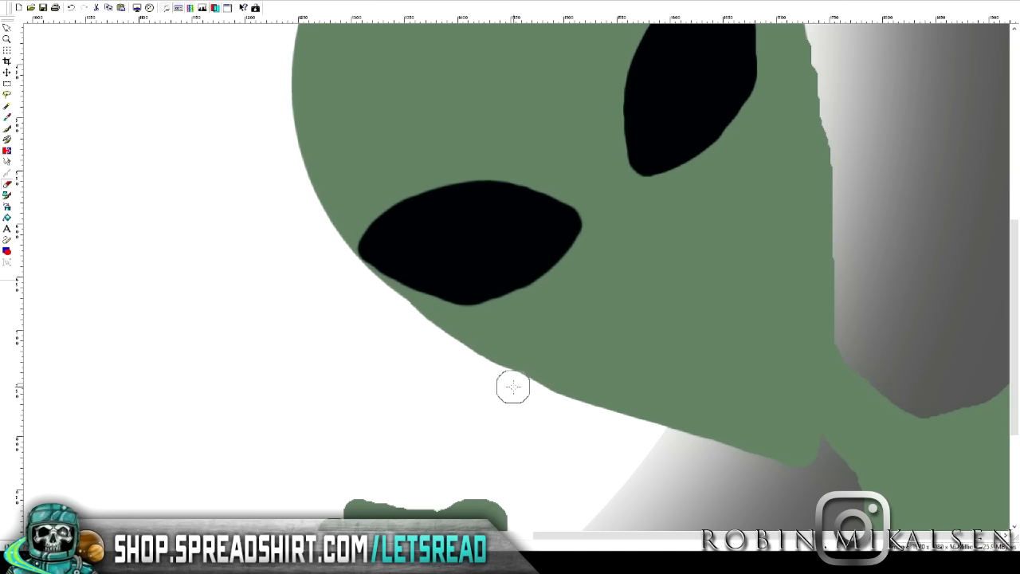
mouse_move(545, 333)
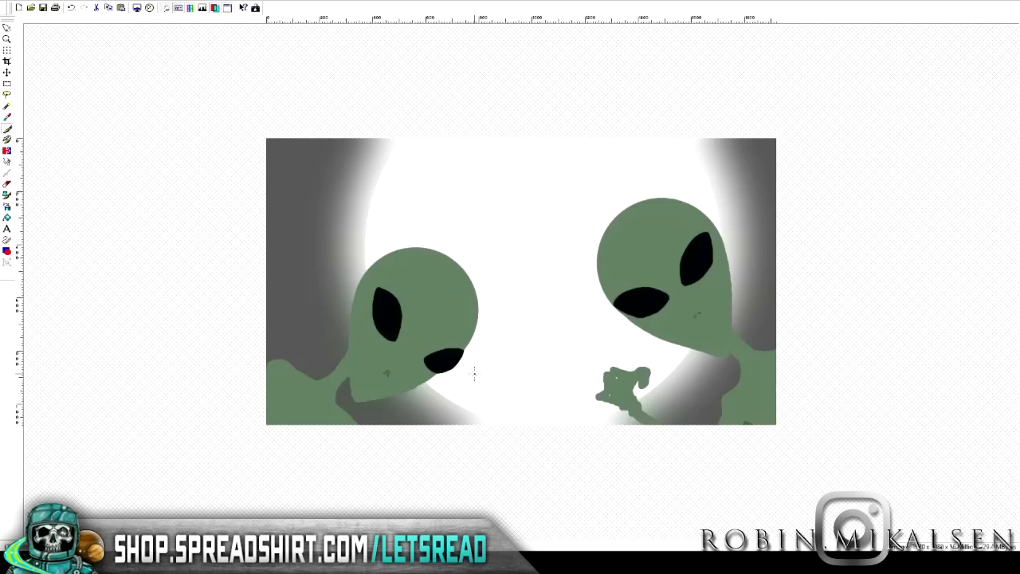
mouse_move(357, 102)
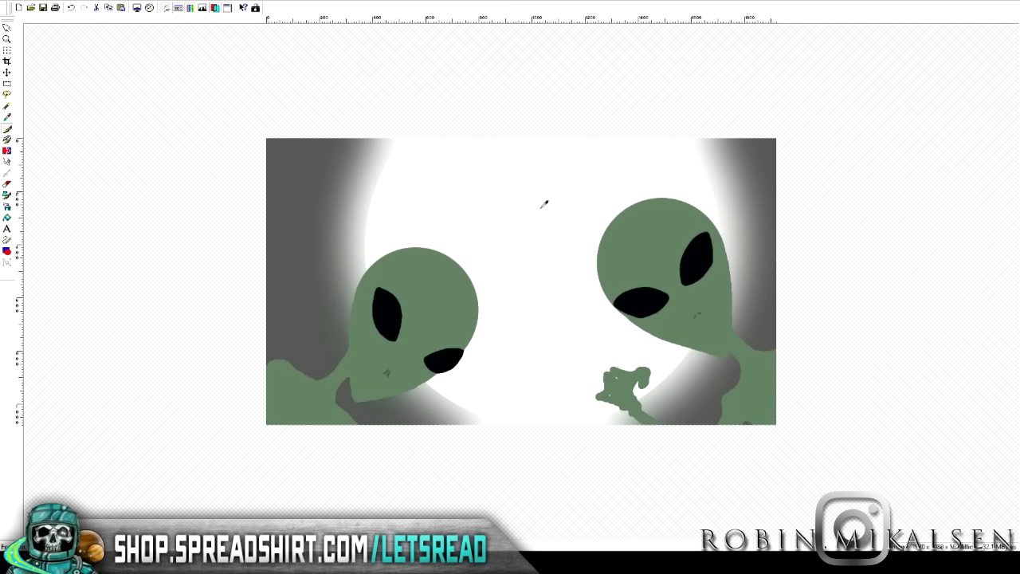
mouse_move(271, 164)
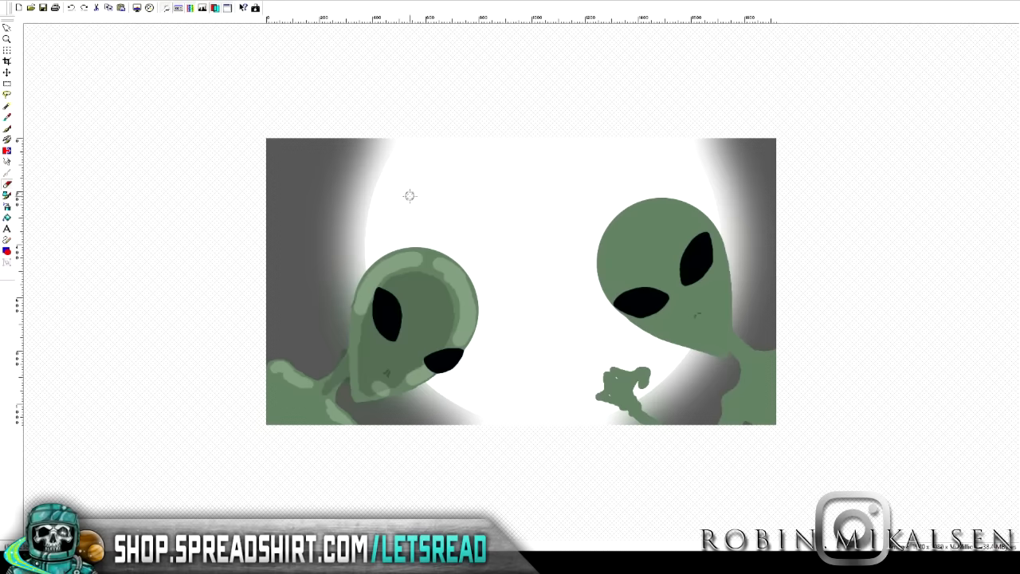
mouse_move(370, 113)
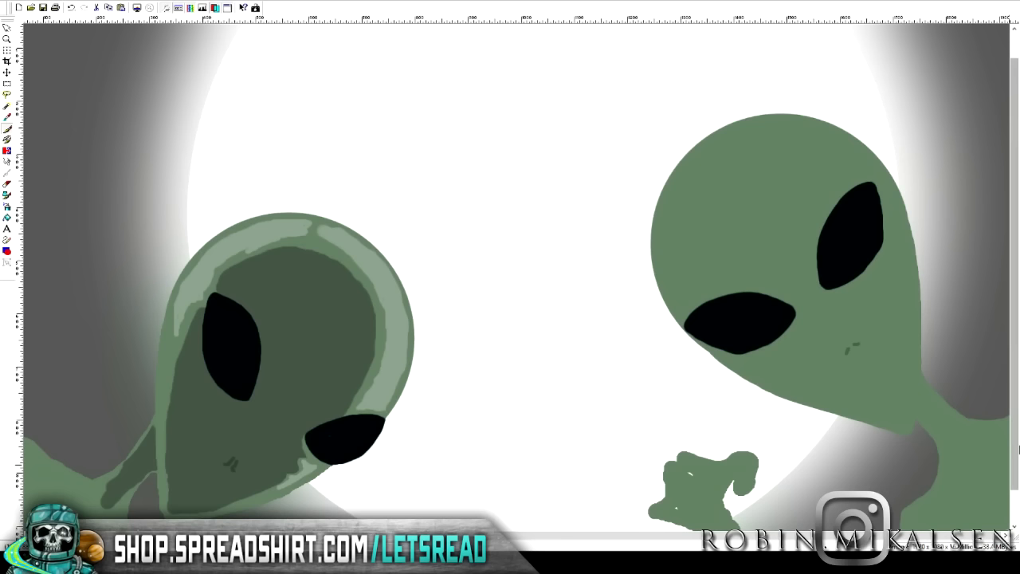
mouse_move(179, 132)
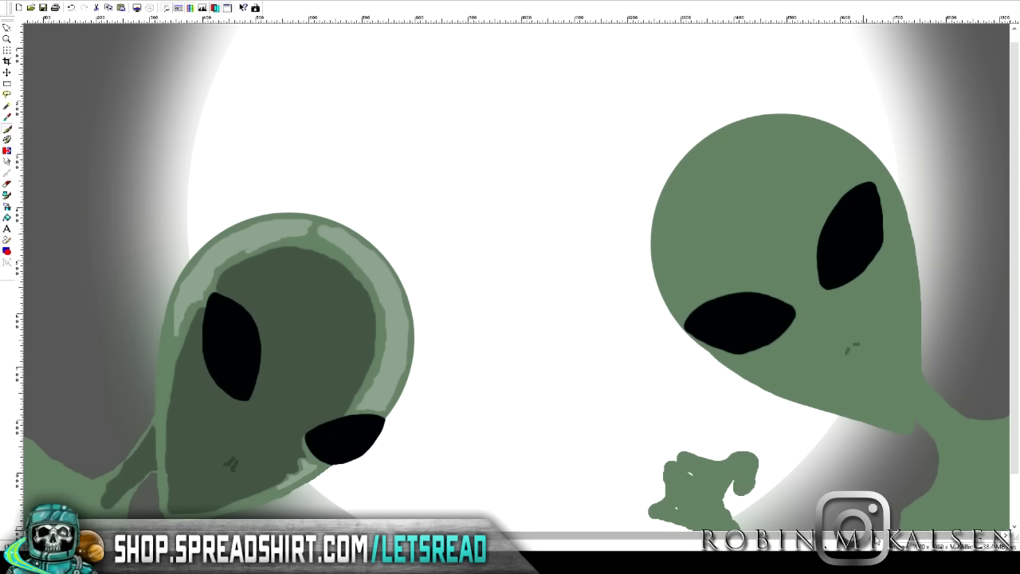
mouse_move(704, 175)
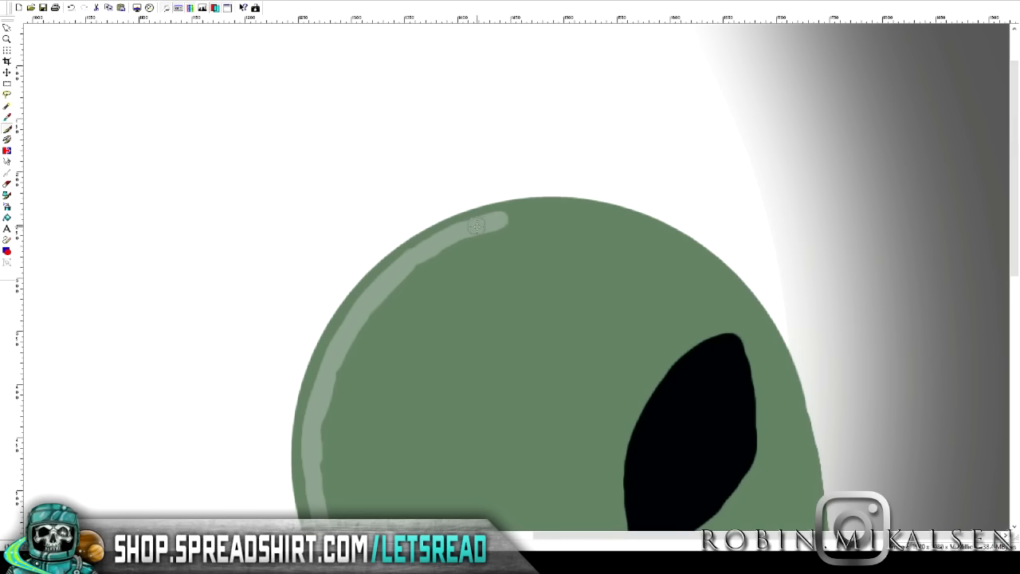
Paint a pale green highlight band along the right head's rim
drag(475, 227, 685, 258)
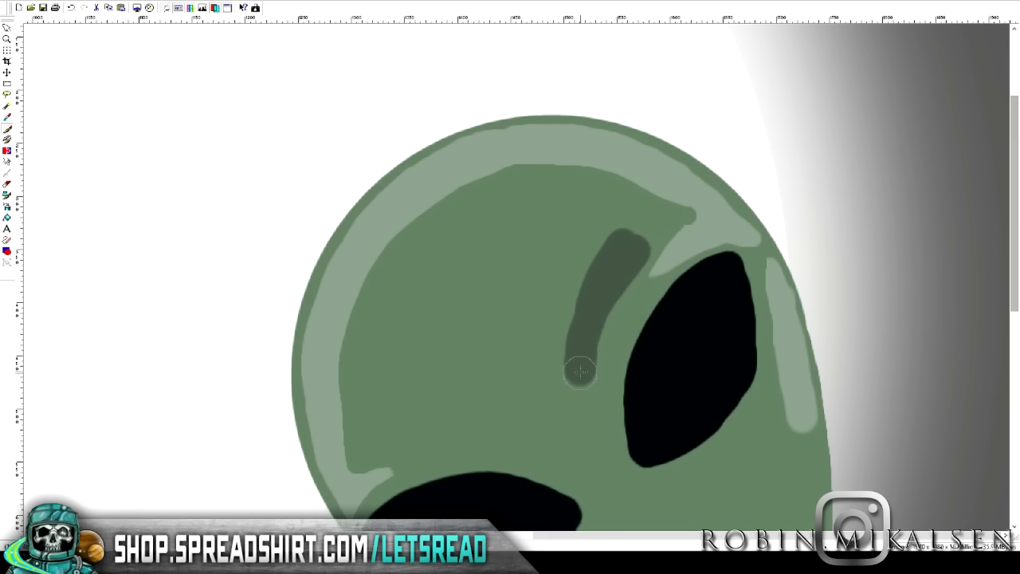
Paint dark green shading beside the eye and outline a darker area across the face
drag(581, 375, 462, 290)
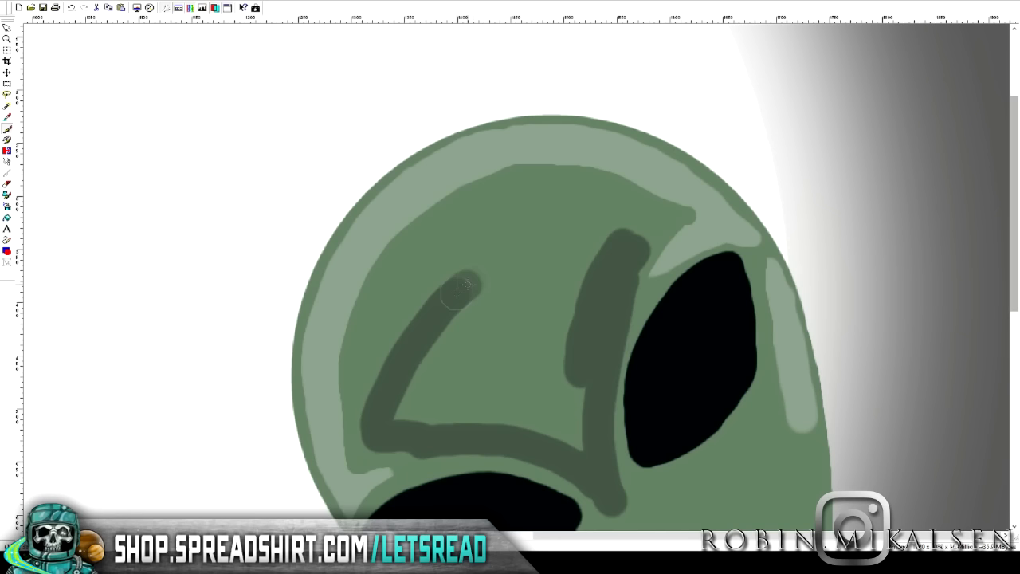
drag(459, 290, 539, 309)
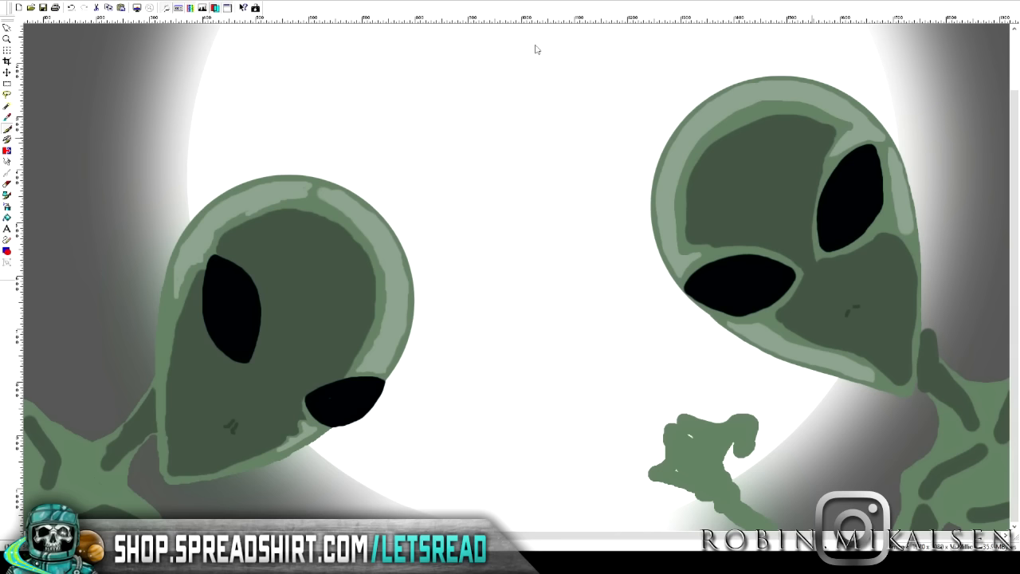
mouse_move(452, 91)
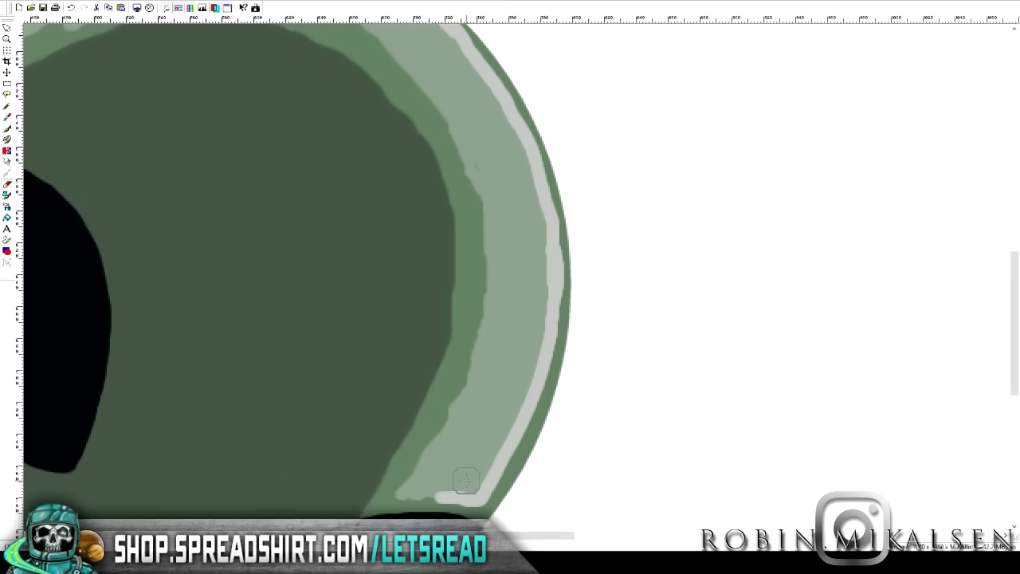
mouse_move(624, 390)
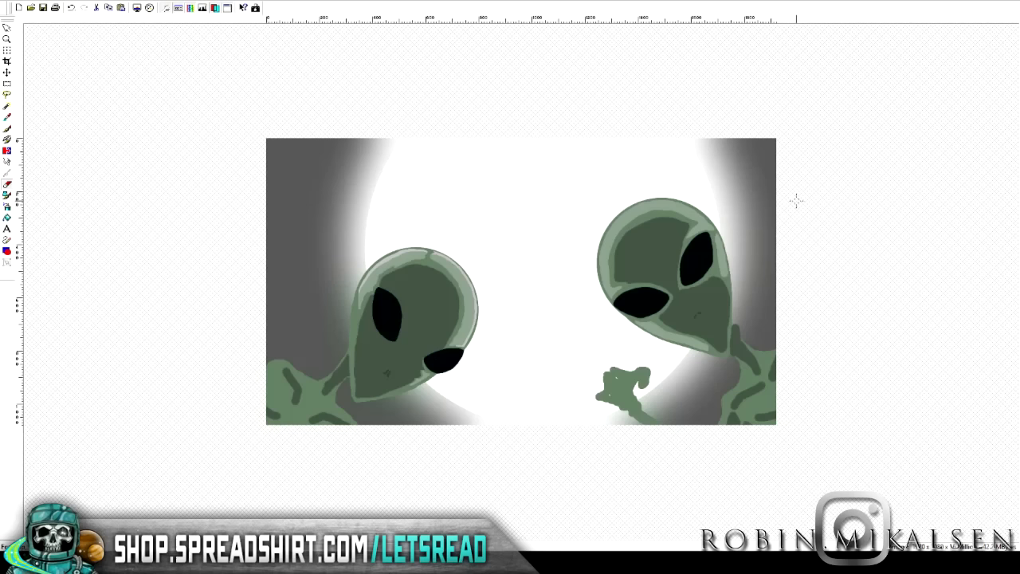
mouse_move(421, 194)
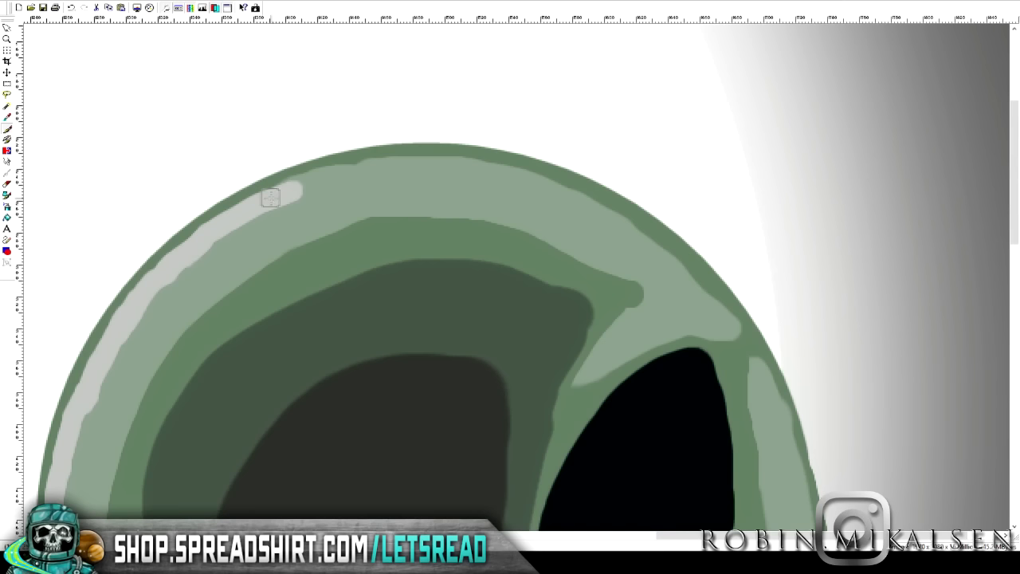
Draw a Bezier stroke carrying the pale rim highlight farther across the top of the dome
drag(271, 198, 485, 169)
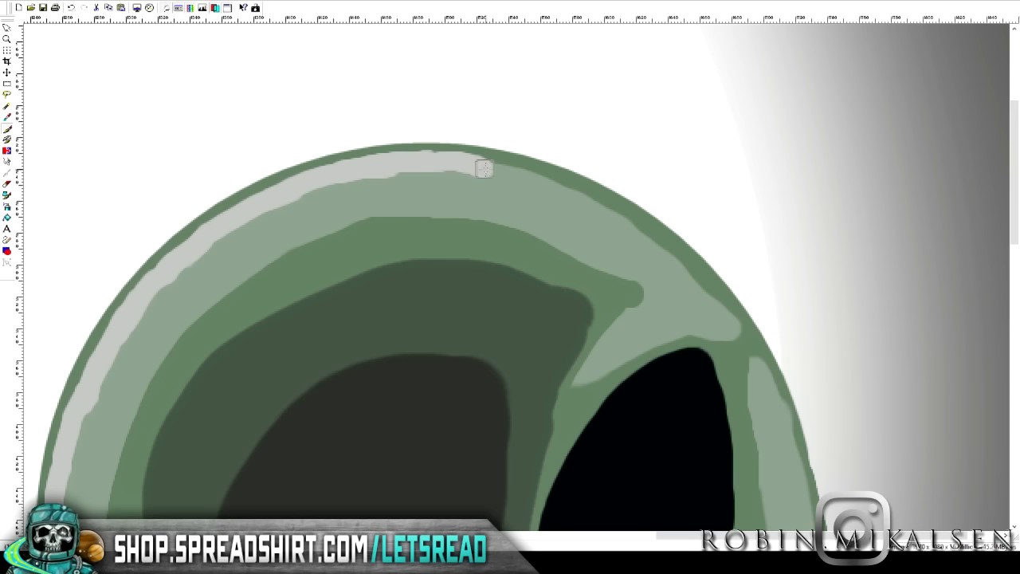